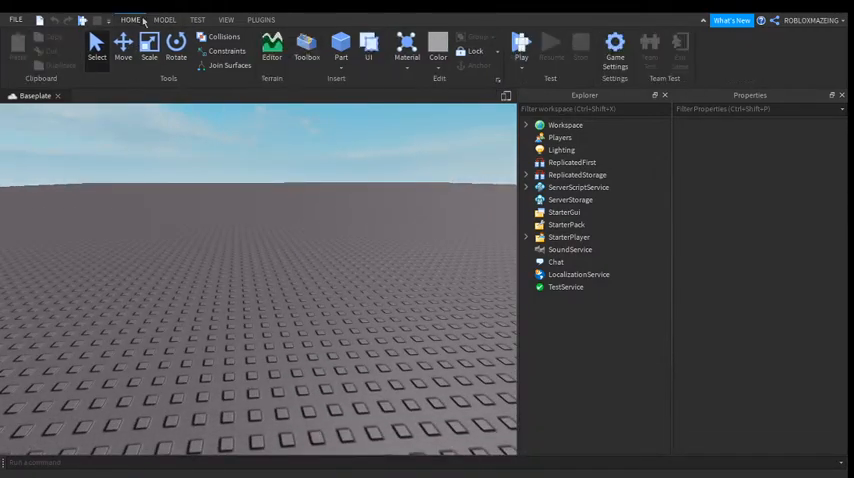
# - Insert a new block part onto the baseplate and select it
pyautogui.click(340, 44)
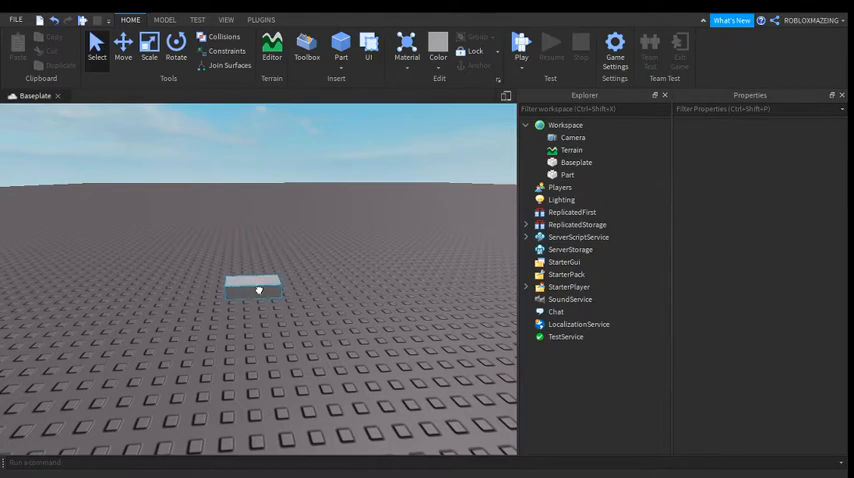
pyautogui.click(576, 174)
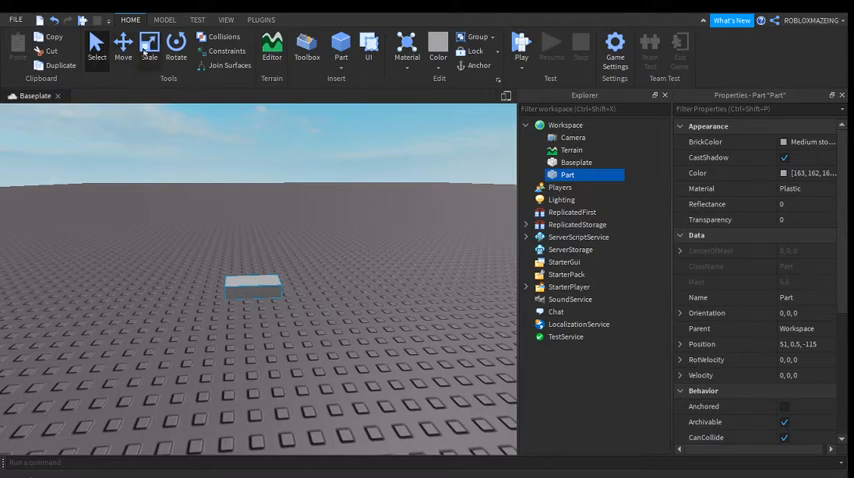
# - Scale the block part into a large, wide flat floor slab
pyautogui.click(150, 45)
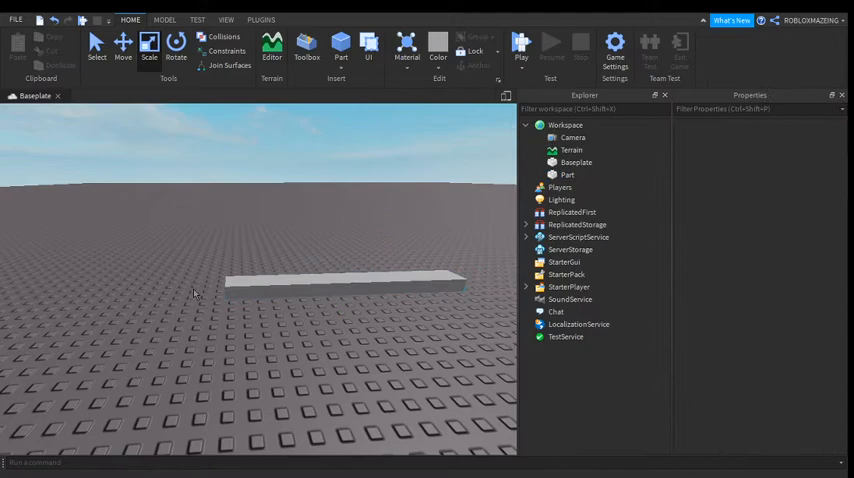
pyautogui.click(568, 174)
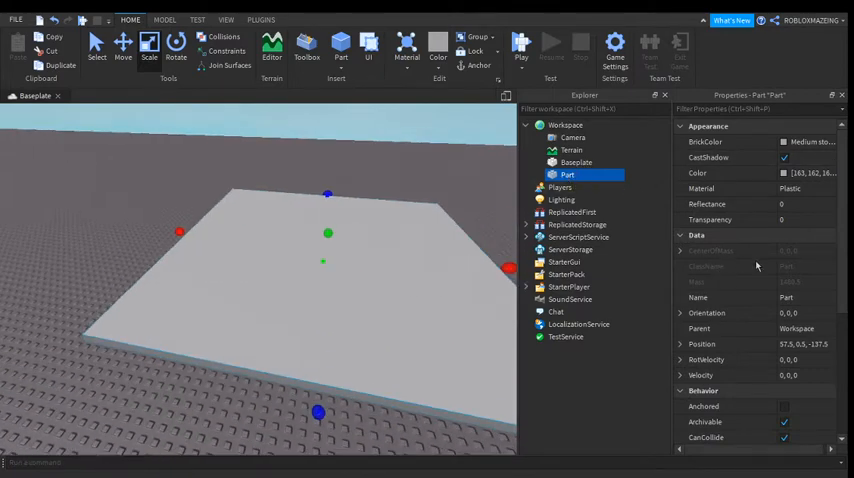
# - Rename the slab 'Hosue base' and colour it Burnt Sienna [126, 63, 21]
pyautogui.doubleClick(781, 297)
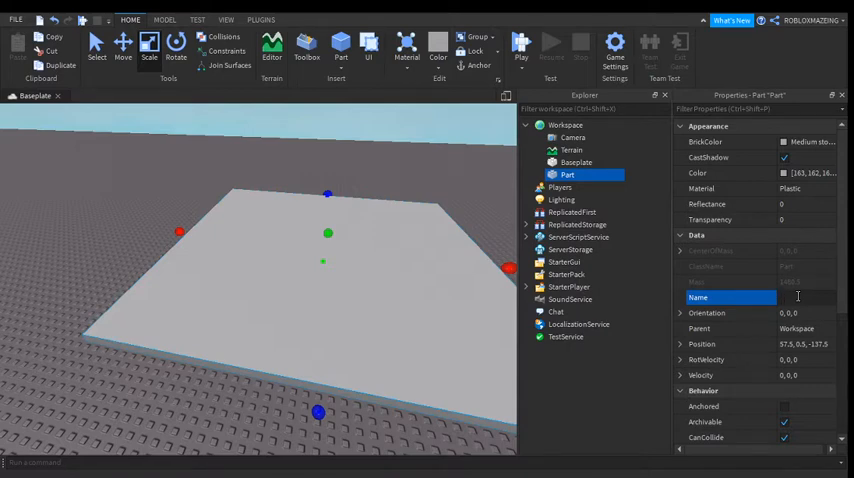
pyautogui.write('Ha')
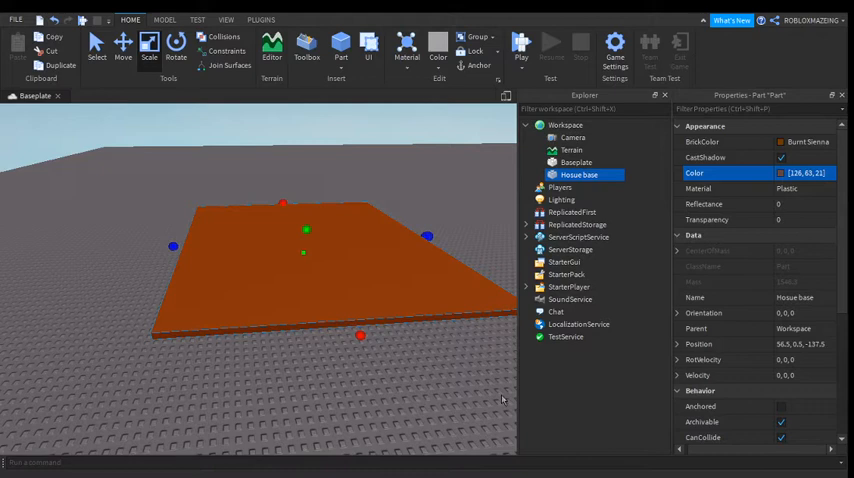
pyautogui.moveTo(769, 192)
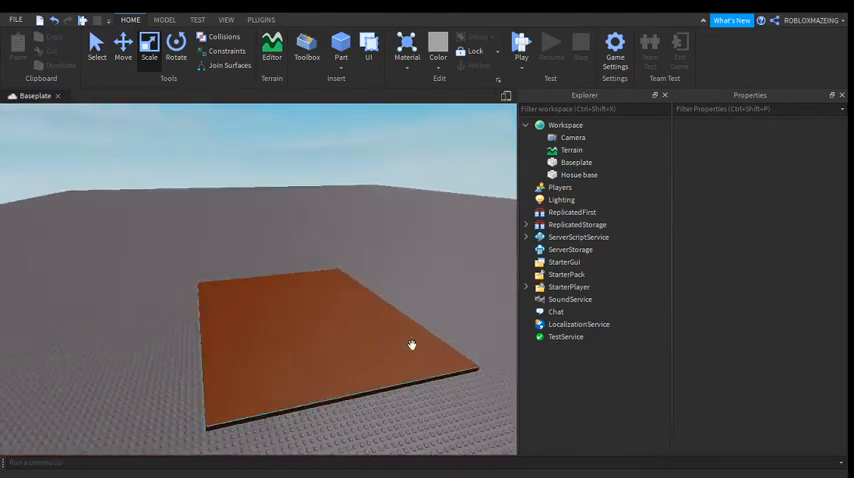
# - Insert parts and form tall thin walls on opposite sides of the floor
pyautogui.click(574, 174)
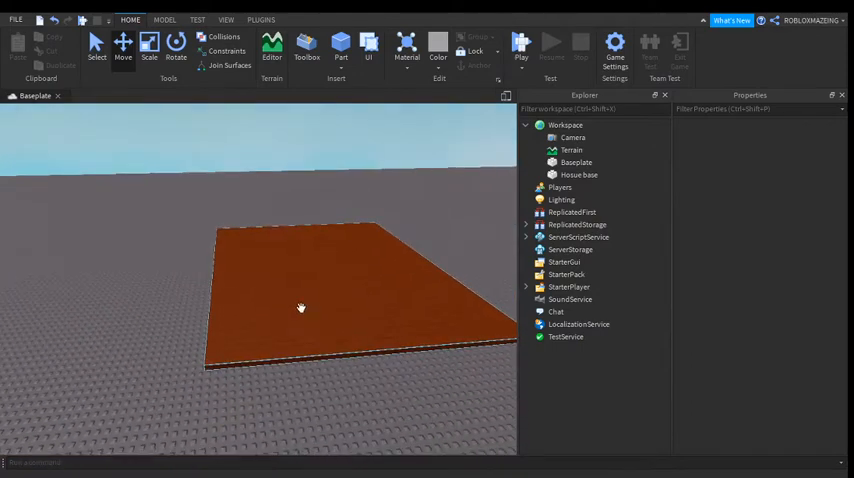
pyautogui.click(340, 43)
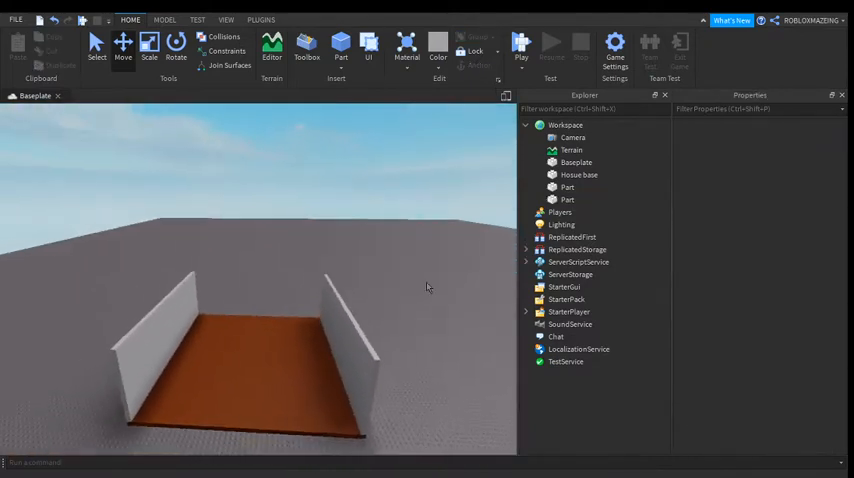
# - Select both side walls and set their Material to Concrete
pyautogui.click(580, 174)
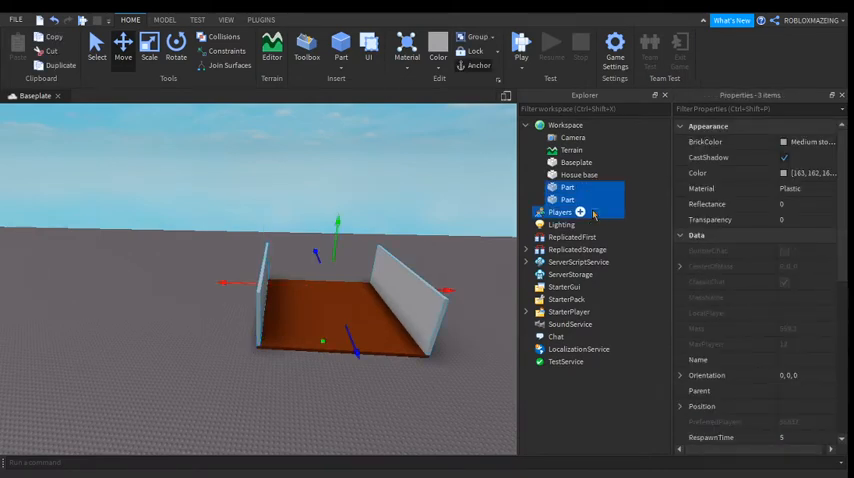
pyautogui.click(565, 199)
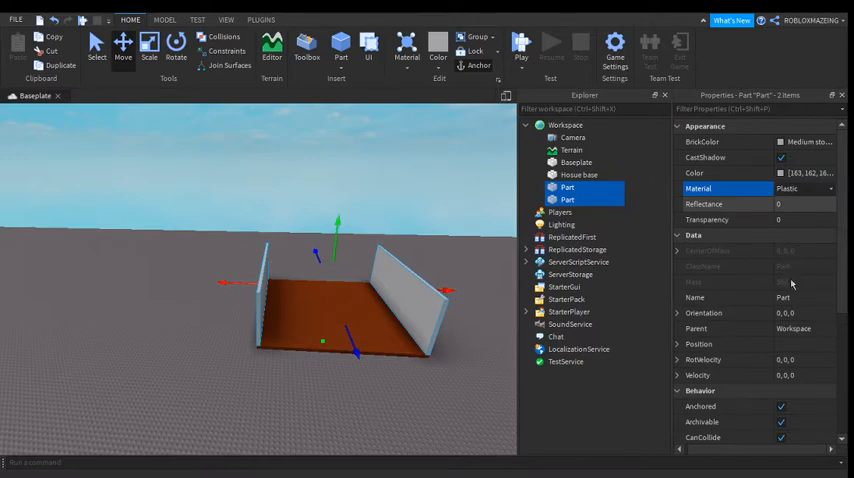
pyautogui.moveTo(794, 214)
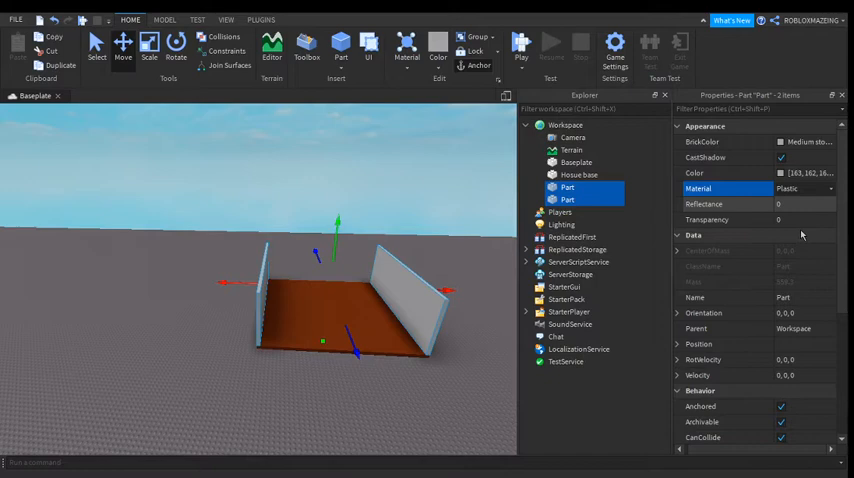
pyautogui.click(805, 188)
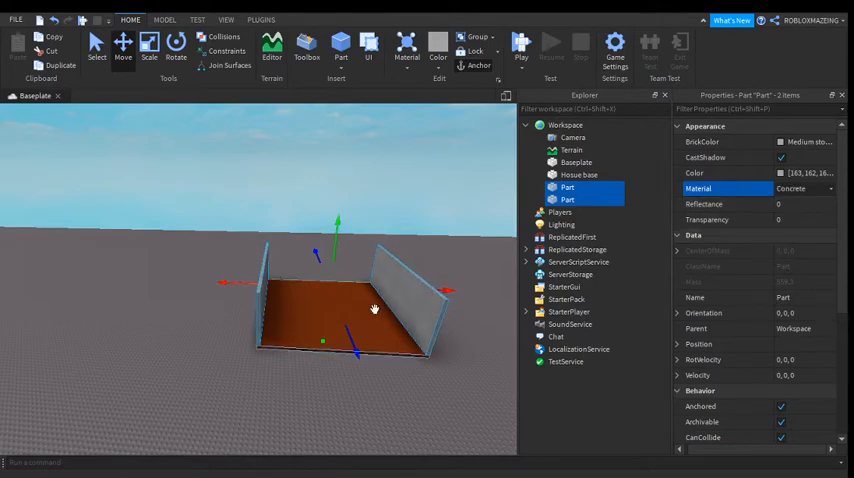
pyautogui.moveTo(376, 367)
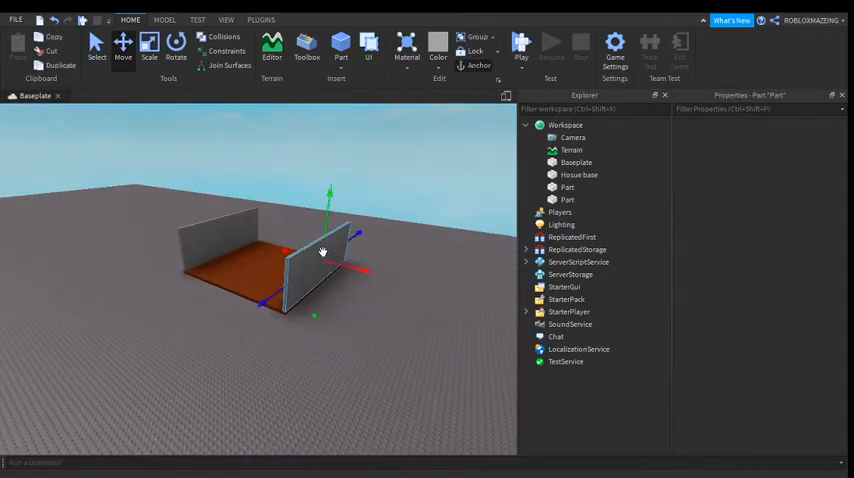
# - Clear the wall selection and insert a third block part
pyautogui.click(567, 200)
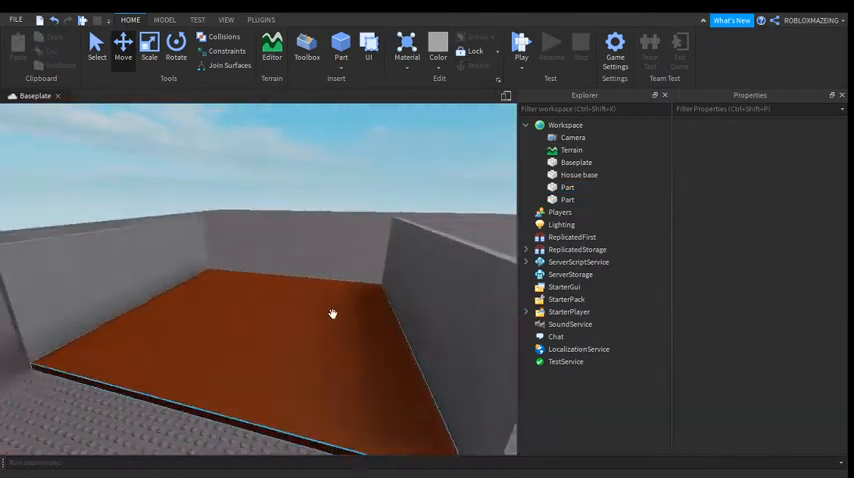
pyautogui.click(564, 199)
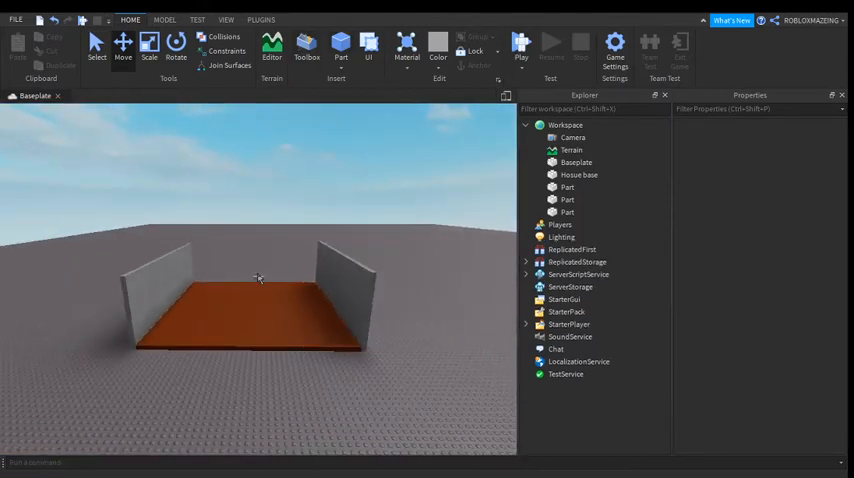
# - Stretch the new part into a tall back wall and colour it green
pyautogui.click(566, 212)
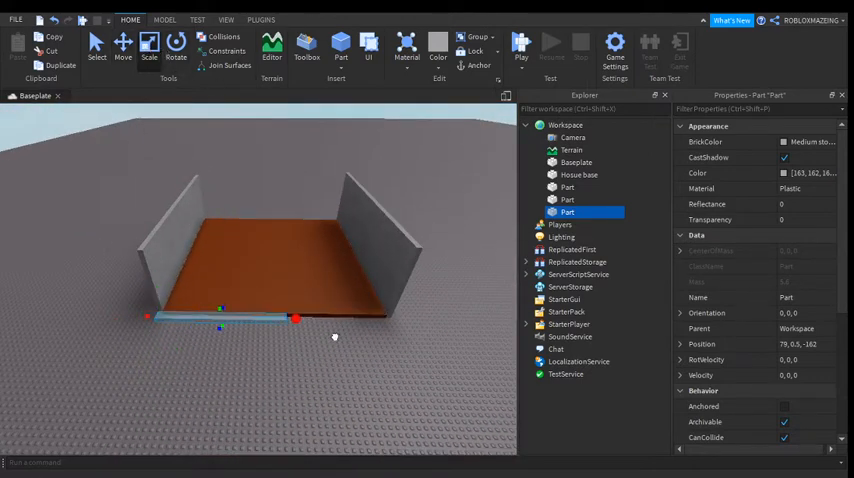
pyautogui.moveTo(296, 318); pyautogui.dragTo(403, 319)
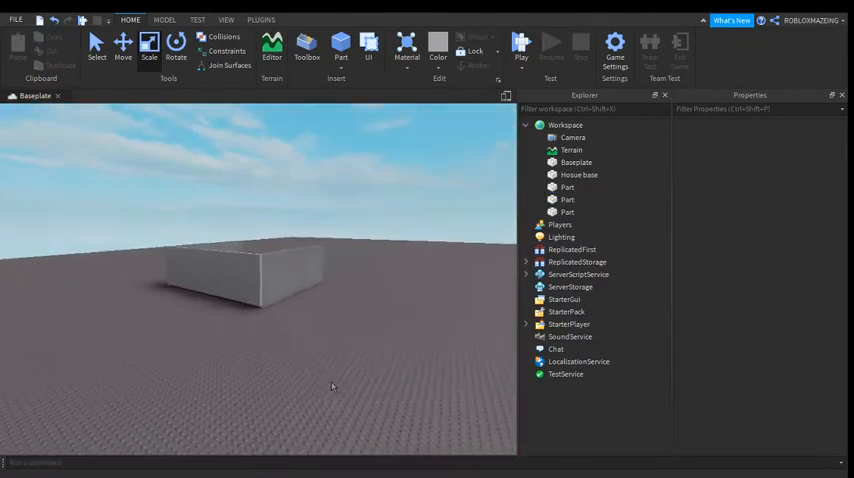
pyautogui.click(564, 212)
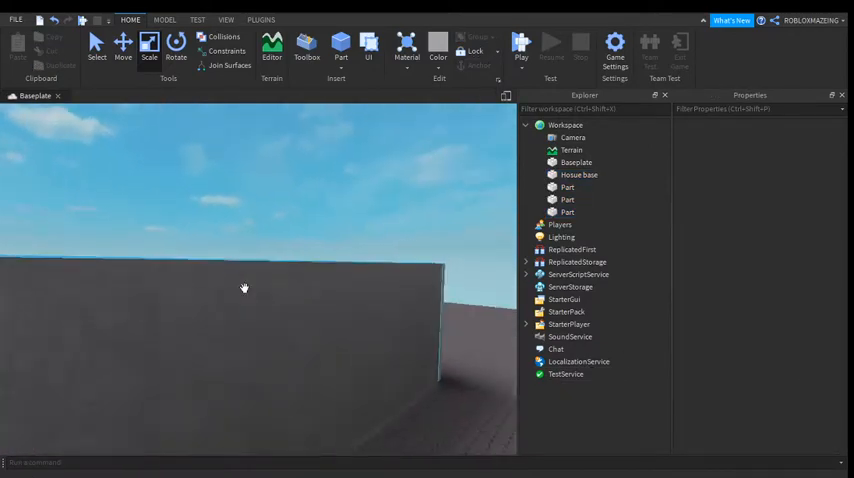
pyautogui.click(574, 212)
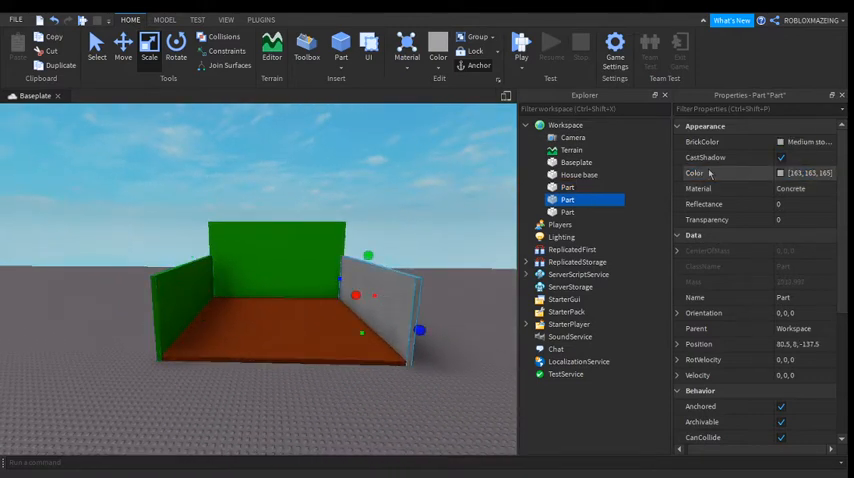
# - Colour the grey right wall green to match the other walls
pyautogui.click(707, 188)
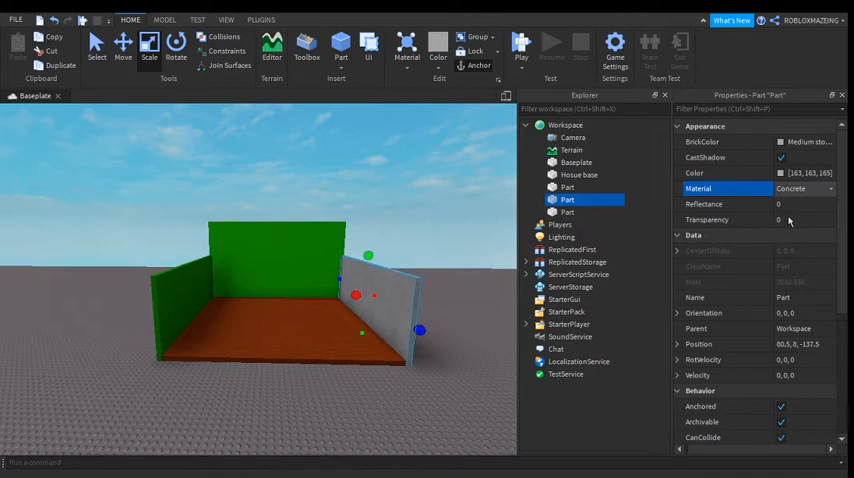
pyautogui.moveTo(811, 256)
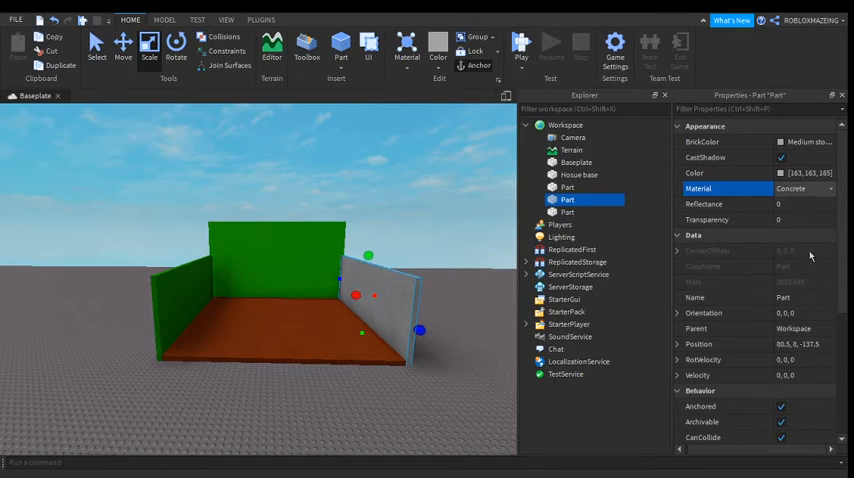
pyautogui.moveTo(802, 256)
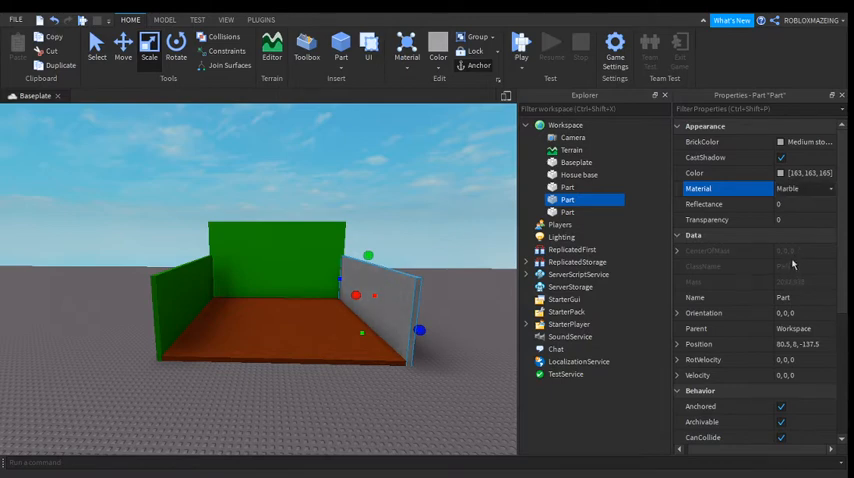
pyautogui.moveTo(793, 286)
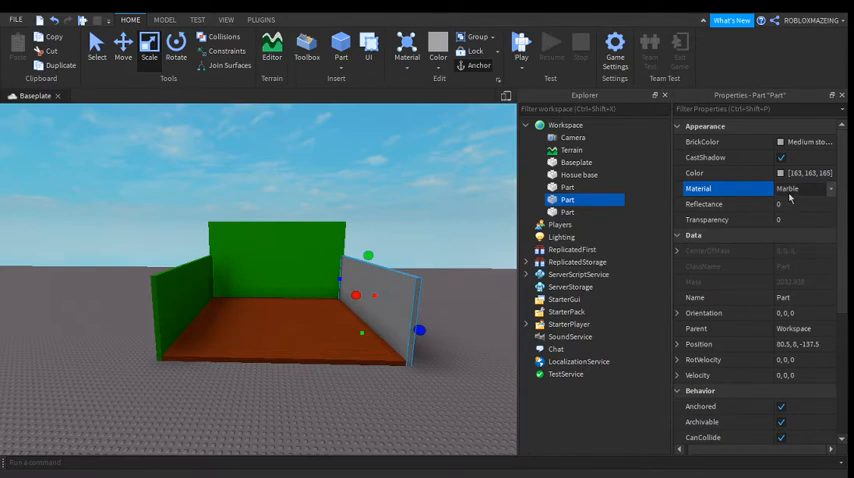
pyautogui.moveTo(786, 256)
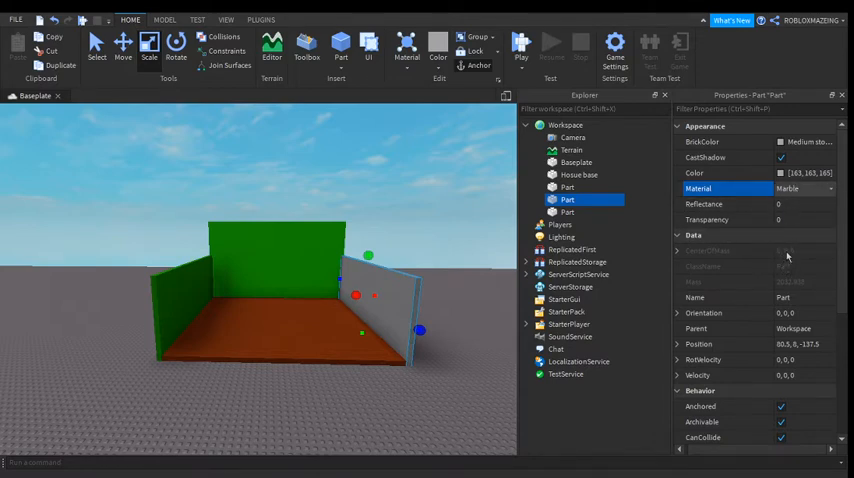
pyautogui.click(810, 188)
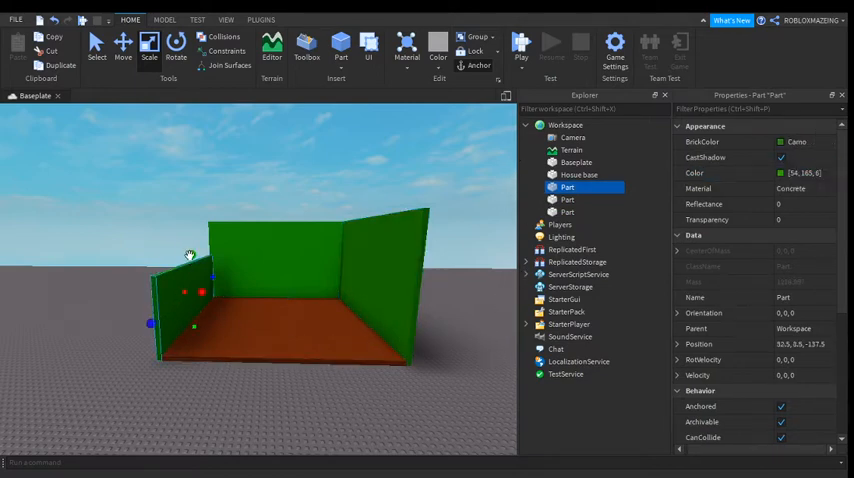
# - Drag the wall's scale handle upward to make the green walls taller
pyautogui.moveTo(190, 255); pyautogui.dragTo(190, 207)
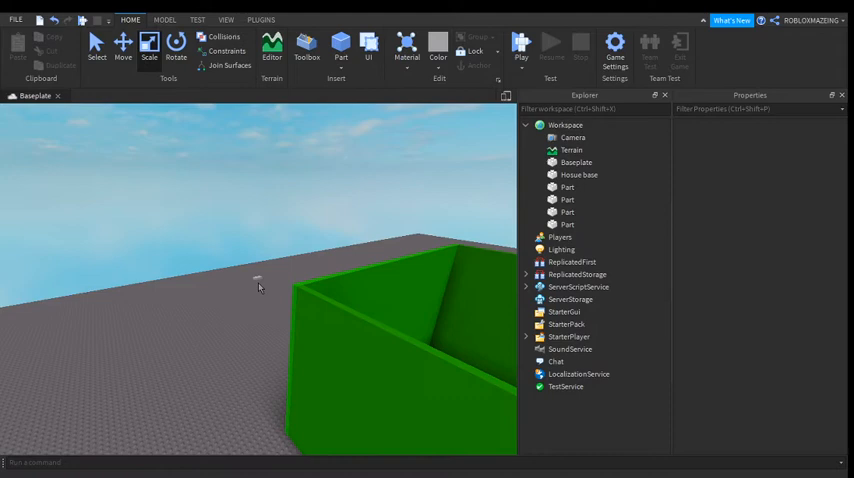
# - Make a New Yeller light bar across the wall tops and change its material
pyautogui.click(305, 287)
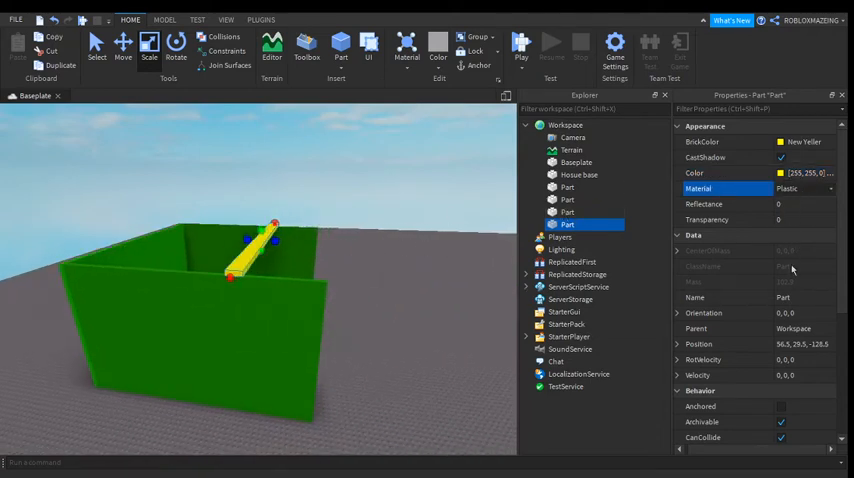
pyautogui.click(790, 190)
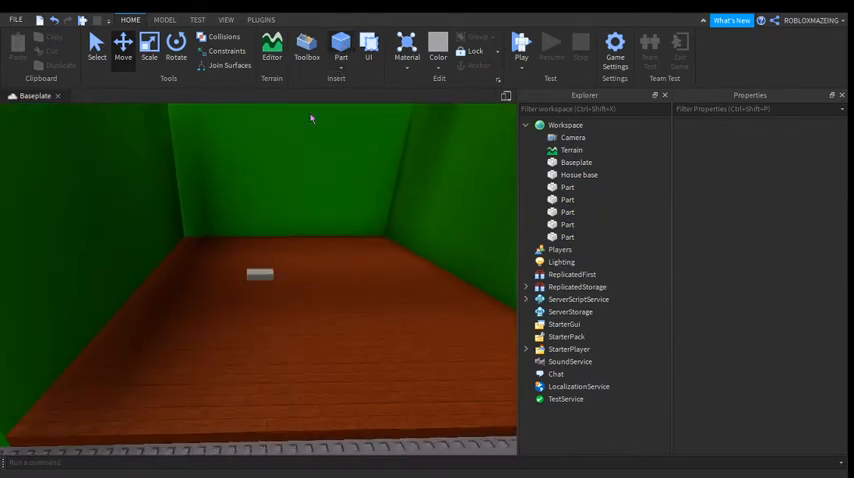
# - Select the small grey post standing on the wood floor near the left wall
pyautogui.click(259, 274)
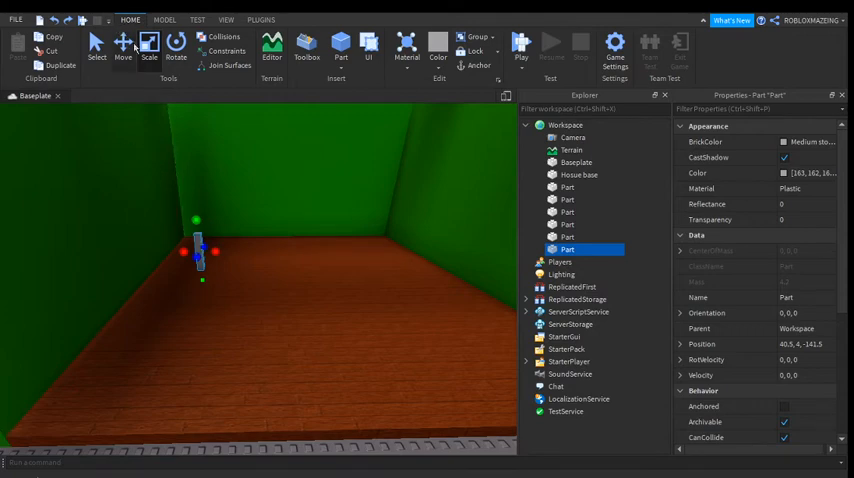
# - Drag the duplicated posts into place as four table legs on the floor
pyautogui.click(126, 47)
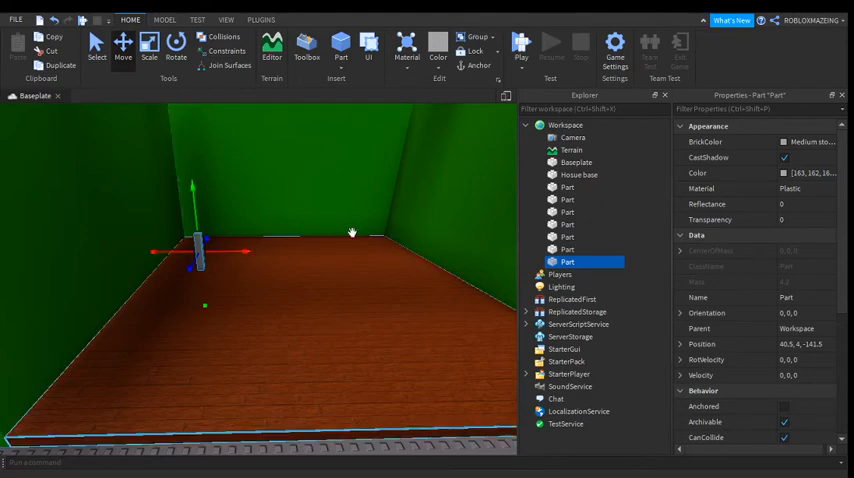
pyautogui.moveTo(200, 245); pyautogui.dragTo(330, 245)
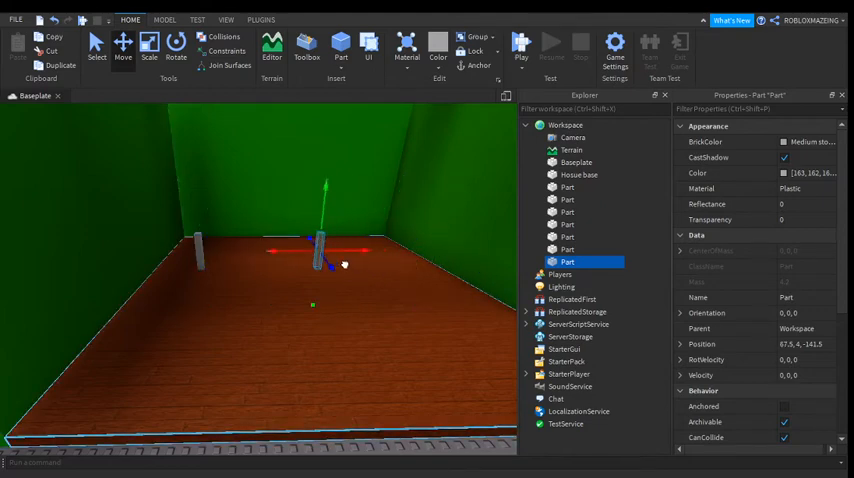
pyautogui.moveTo(325, 240); pyautogui.dragTo(245, 250)
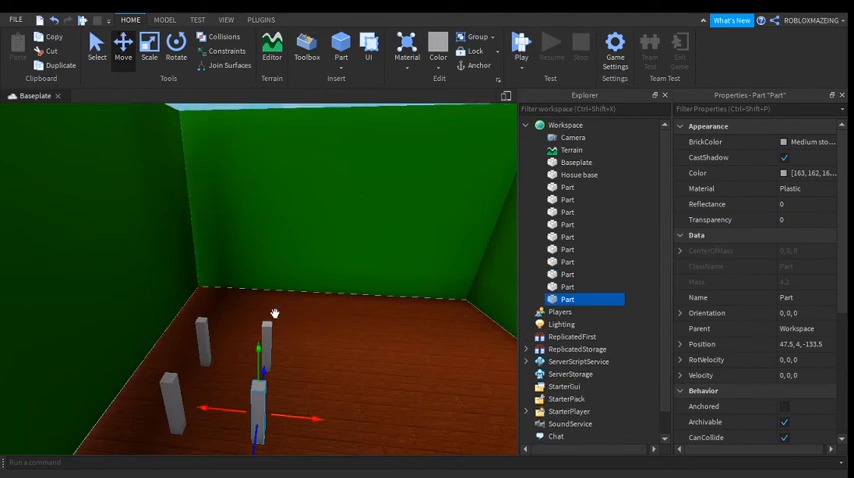
pyautogui.moveTo(258, 350); pyautogui.dragTo(258, 293)
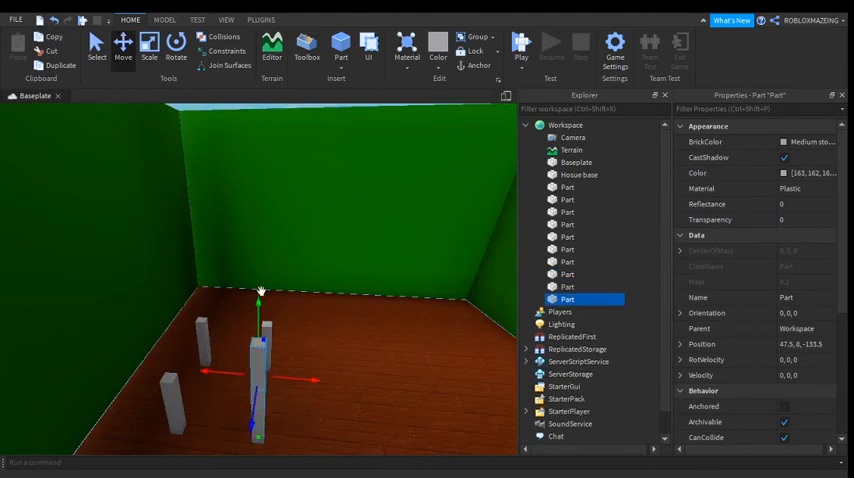
pyautogui.click(583, 174)
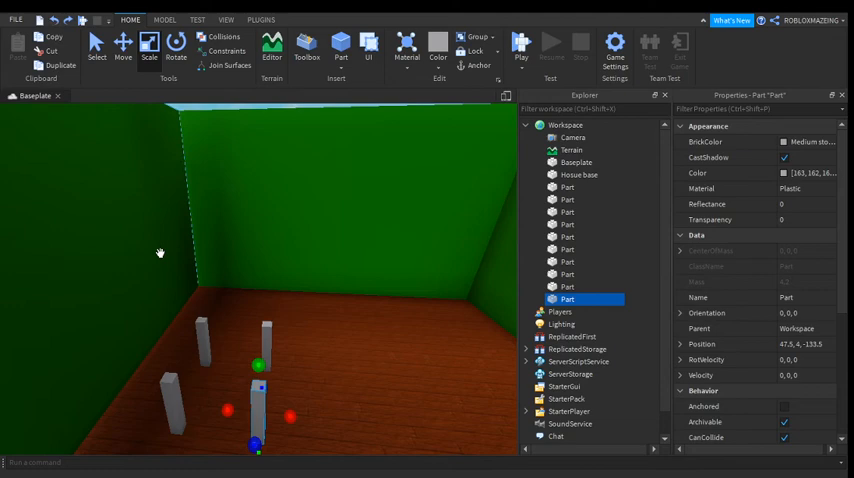
pyautogui.click(178, 48)
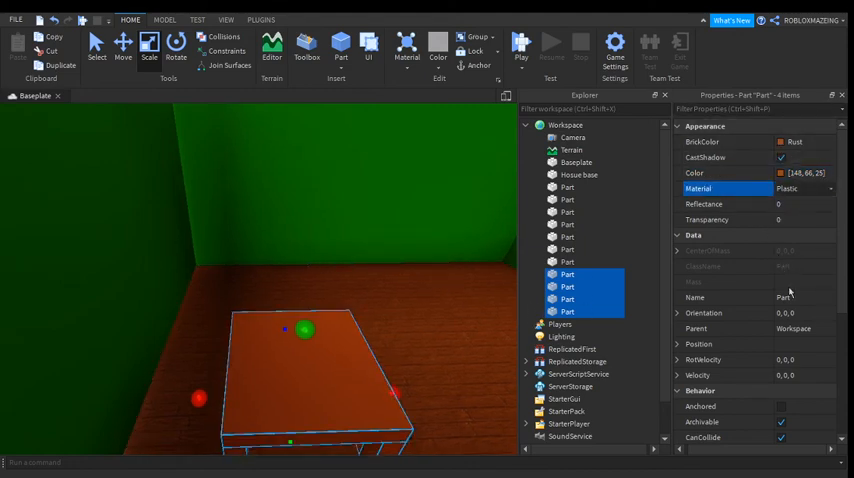
# - Set the Material of the rust-coloured table parts to Wood
pyautogui.click(785, 189)
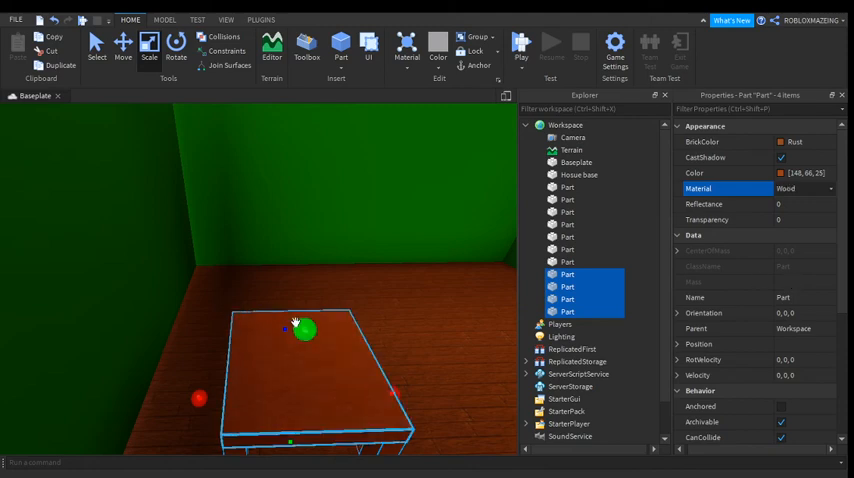